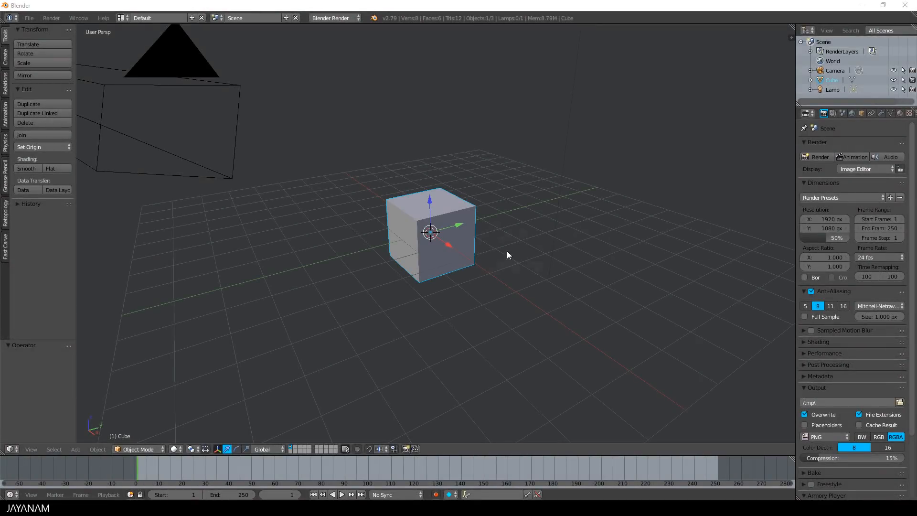
# Stretch the cube along X into a long flat slab and start narrowing one end
pyautogui.press('Tab')
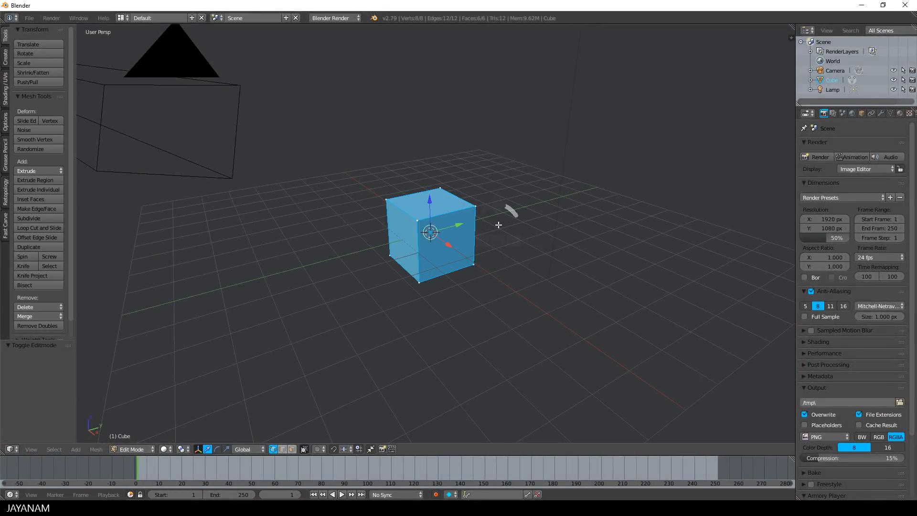
pyautogui.press('s')
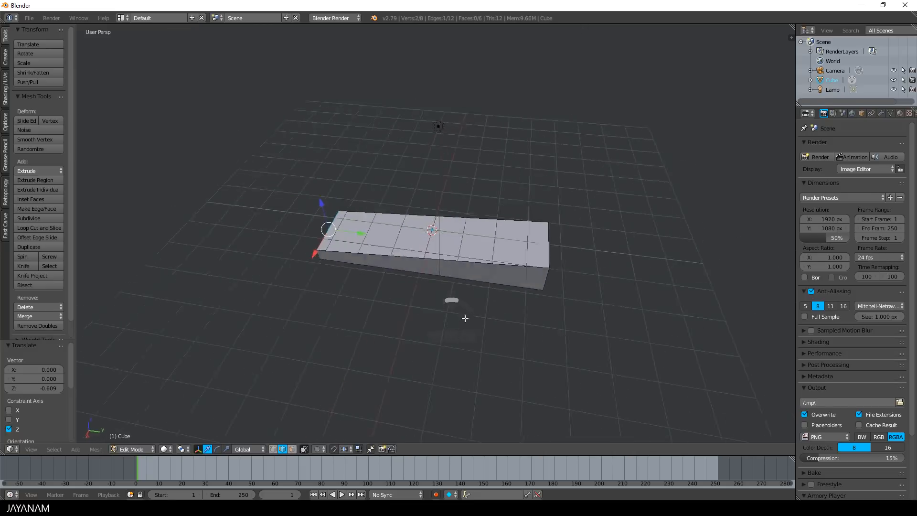
pyautogui.press('a')
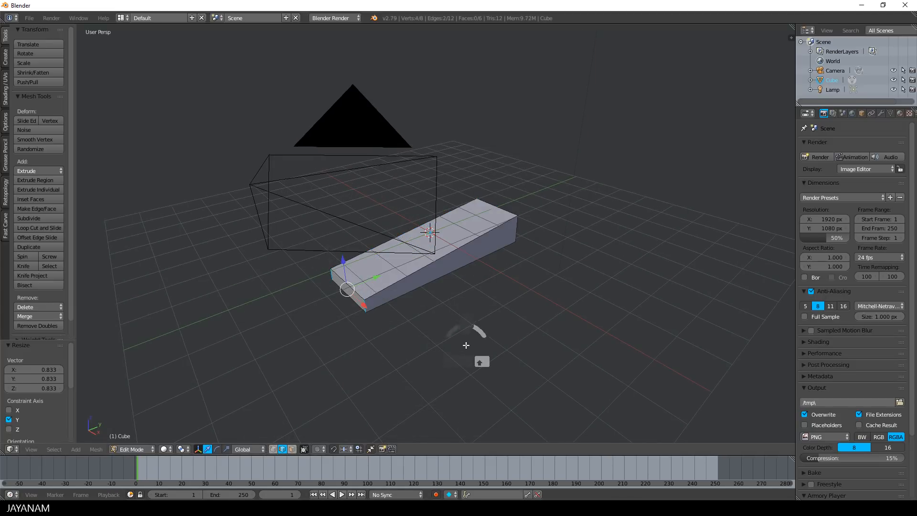
# Bevel one end's corners round, squash that end, and select all the slab's geometry
pyautogui.press('ctrl+b')
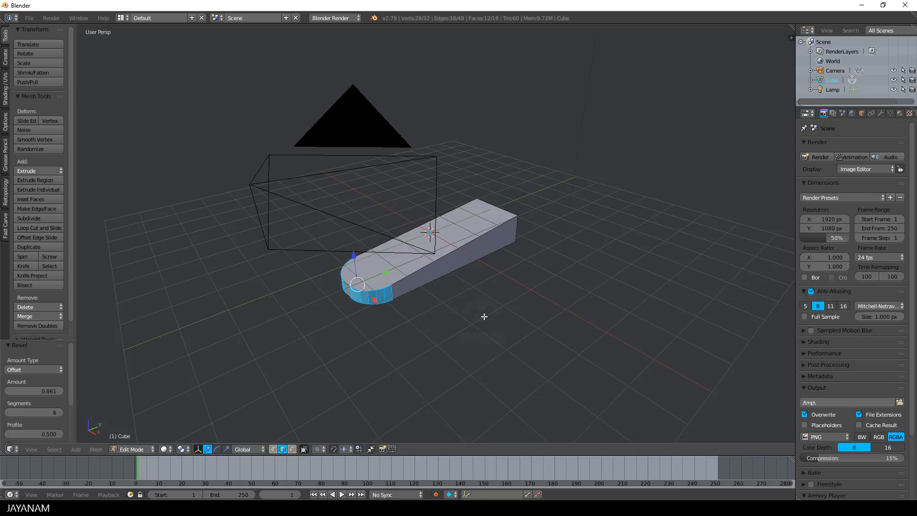
pyautogui.press('s')
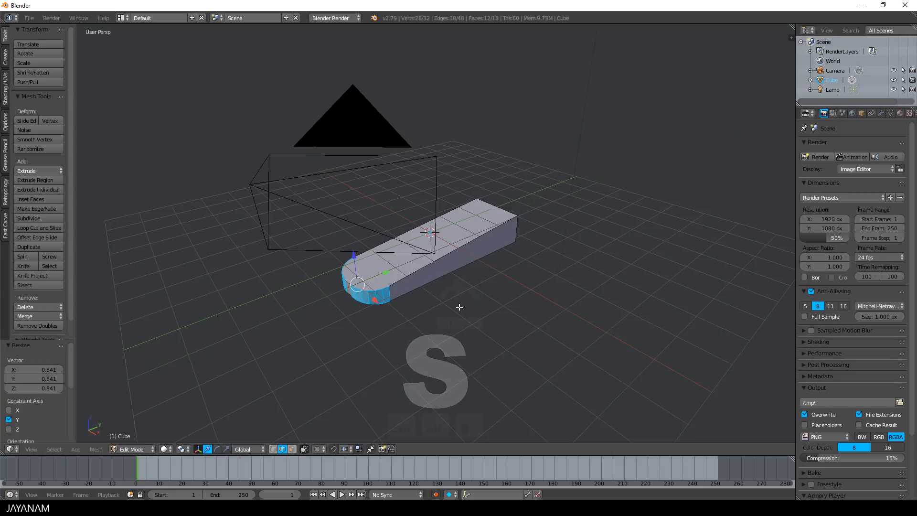
pyautogui.press('a')
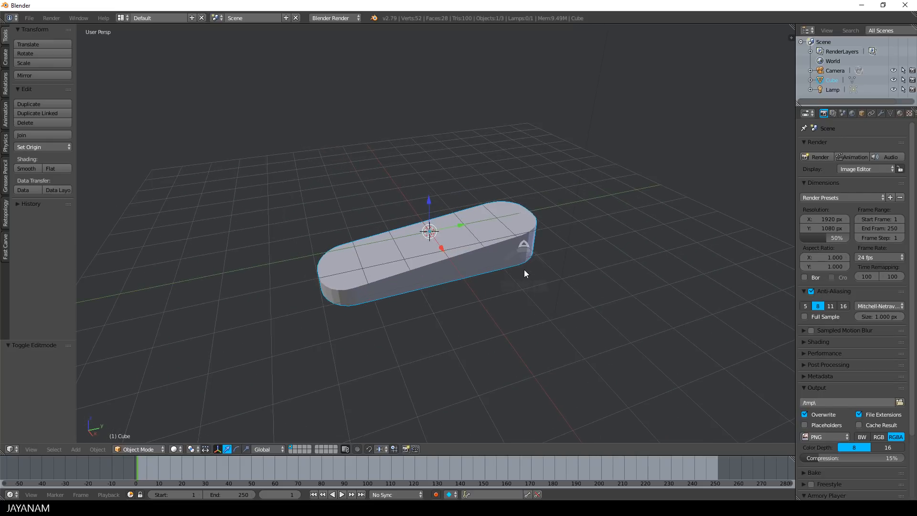
# Add a cylinder mesh from the Shift+A Add menu
pyautogui.press('shift+a')
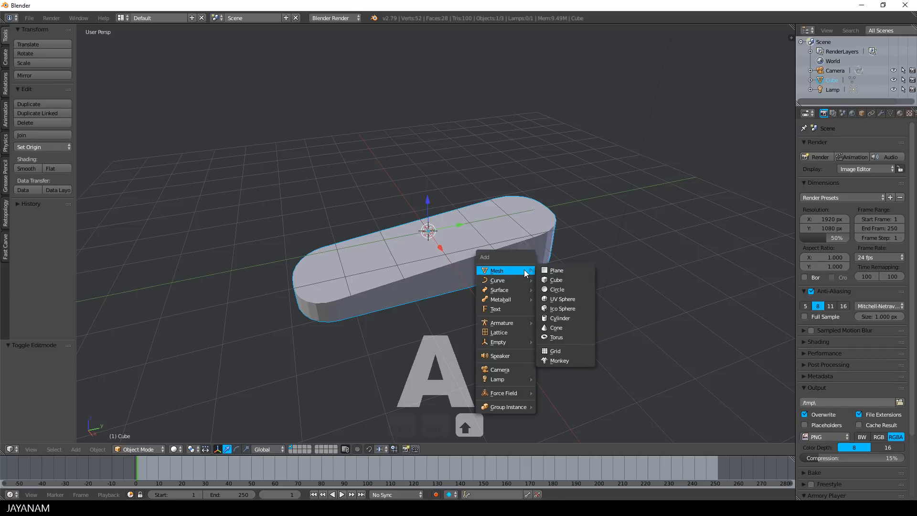
pyautogui.click(559, 317)
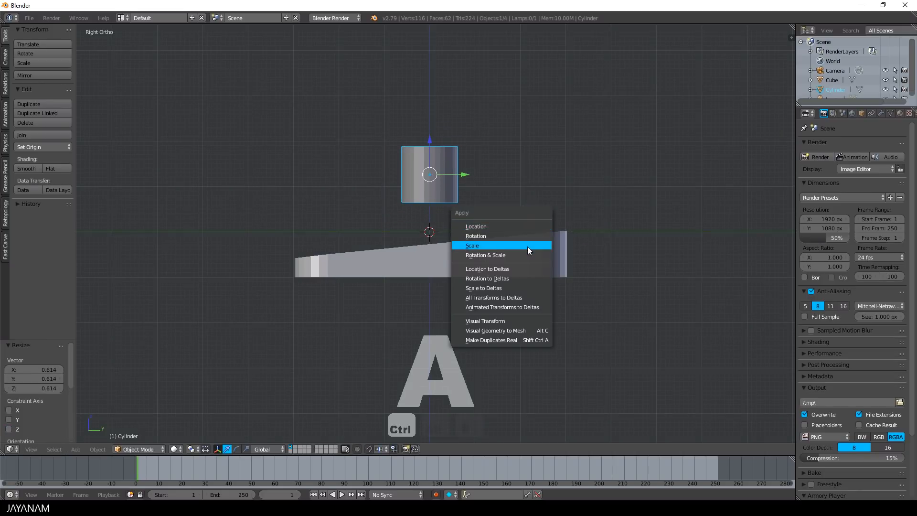
# Apply the cylinder's scale and turn on face snapping
pyautogui.click(472, 245)
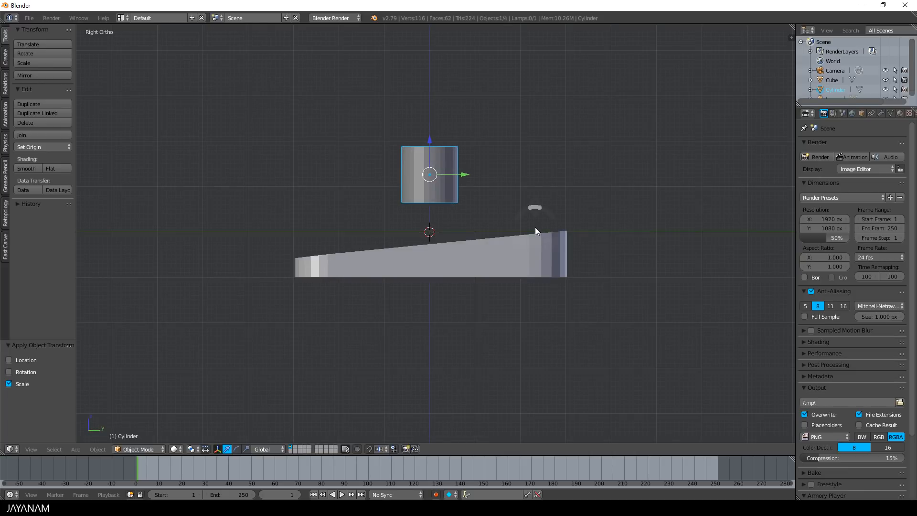
pyautogui.moveTo(519, 244)
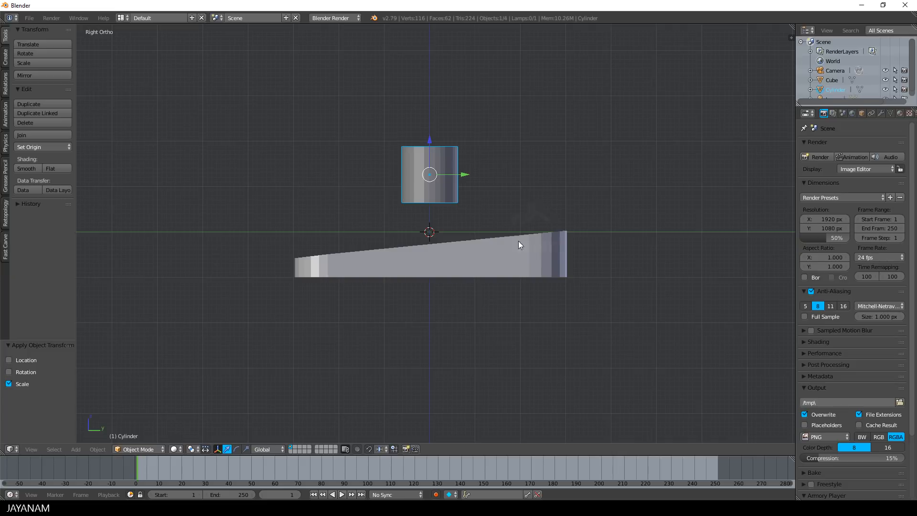
pyautogui.click(380, 449)
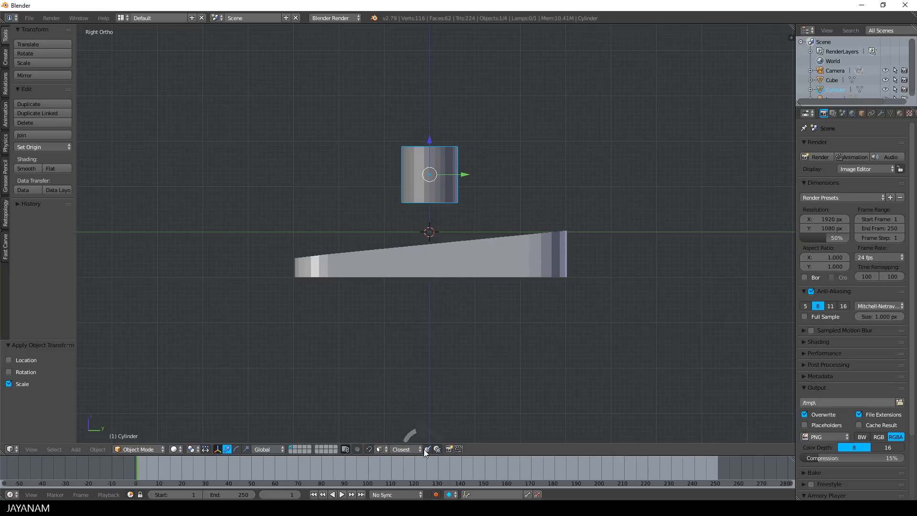
pyautogui.moveTo(428, 449)
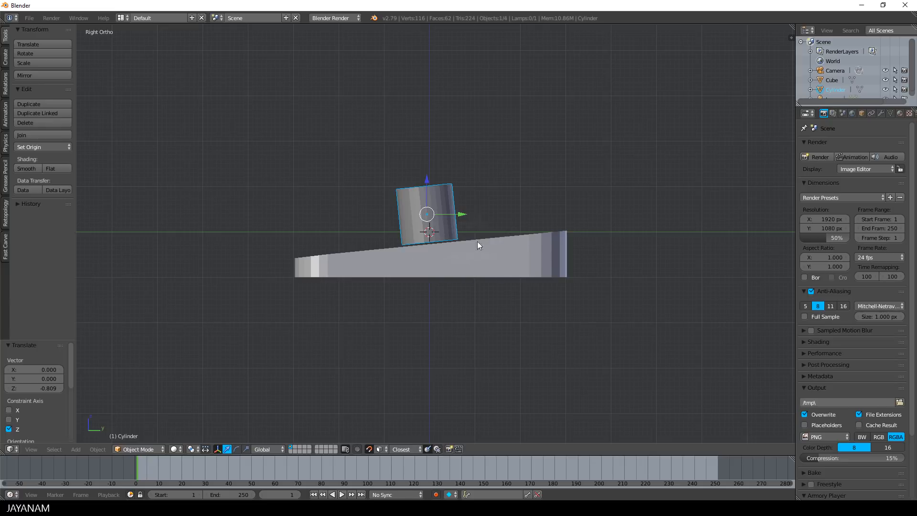
pyautogui.moveTo(510, 244)
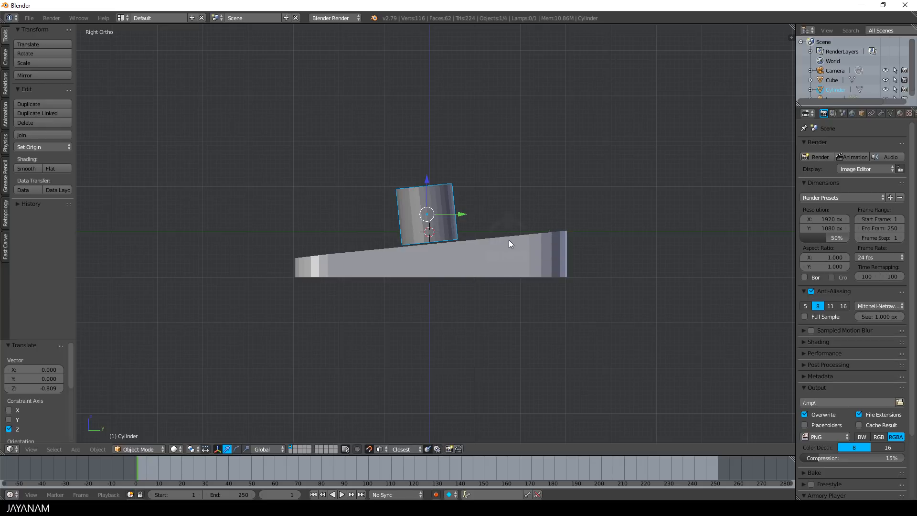
pyautogui.moveTo(381, 442)
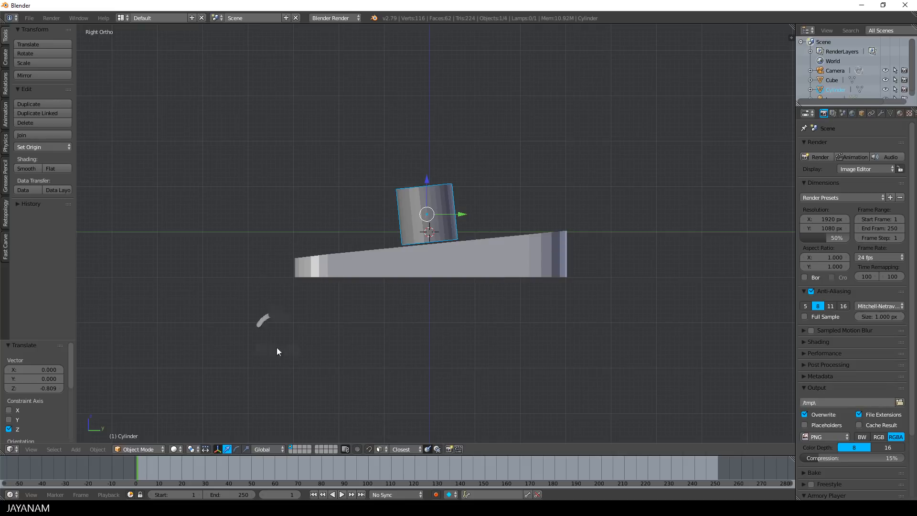
# Switch to Local orientation, shrink the cylinder and stretch it through the bar's wider end
pyautogui.click(264, 449)
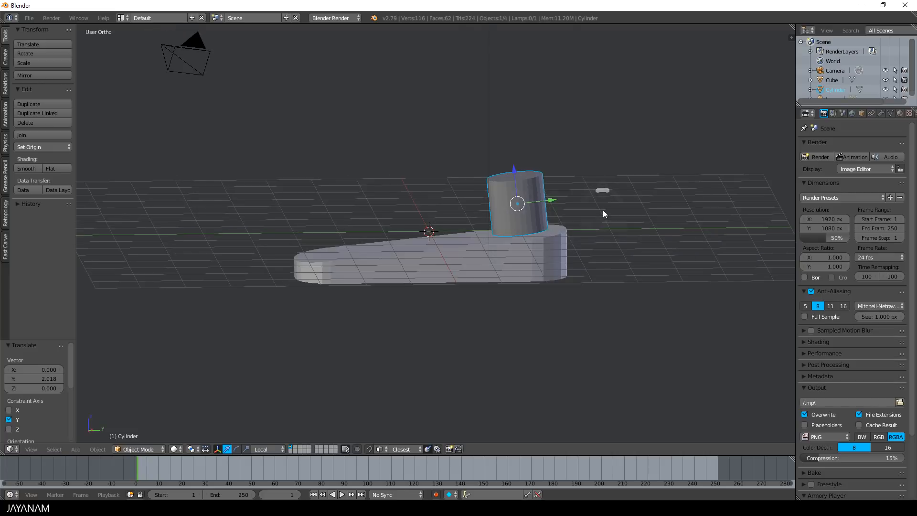
pyautogui.press('s')
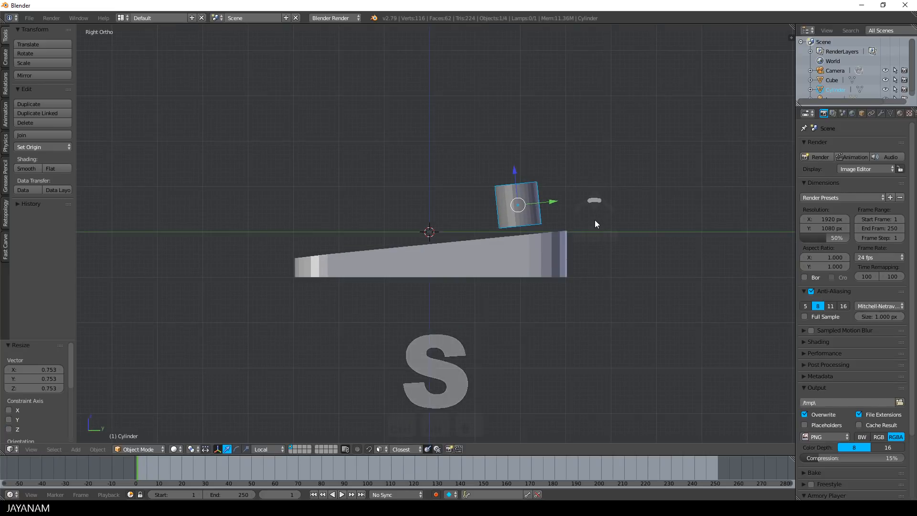
pyautogui.press('s')
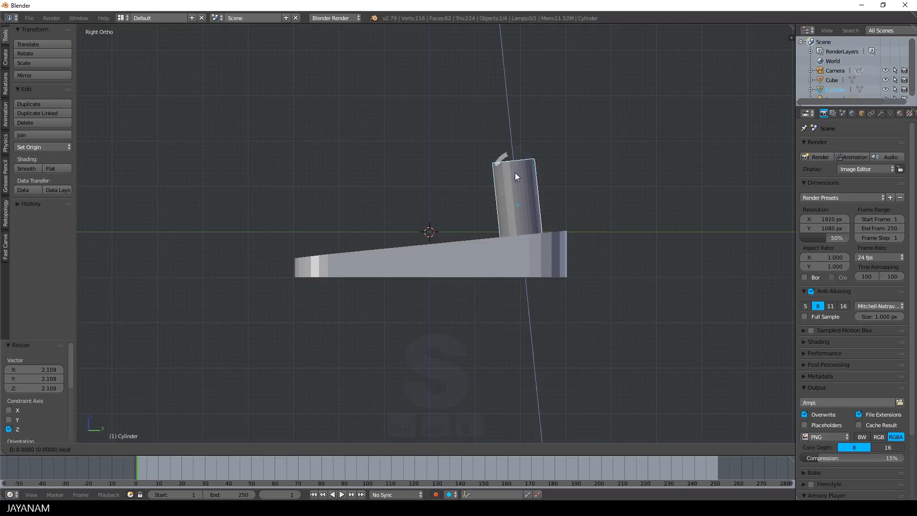
pyautogui.press('ctrl+a')
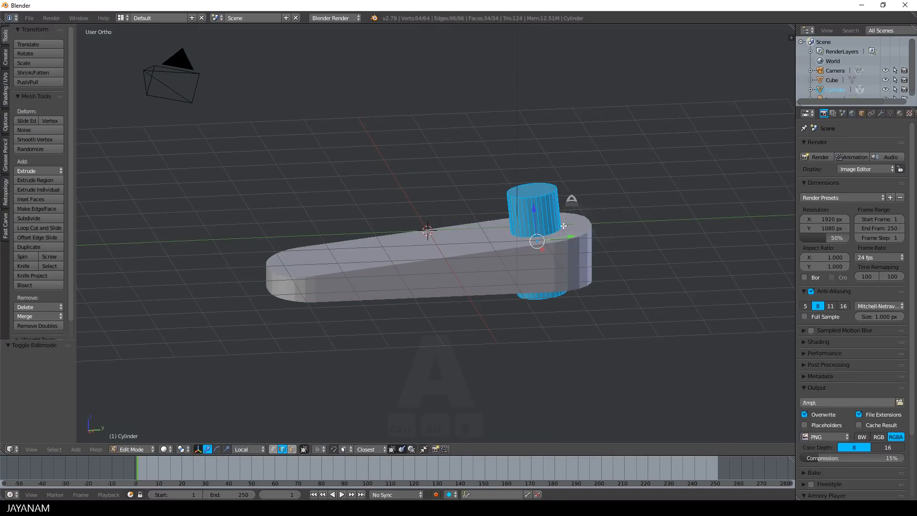
# Widen the cylinder's top cap into a countersink cone and return to Object Mode
pyautogui.press('ctrl+r')
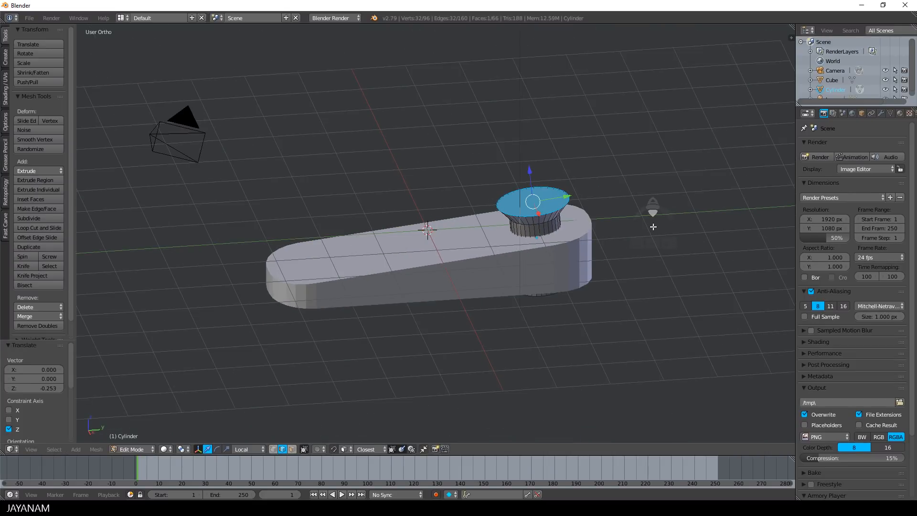
pyautogui.press('s')
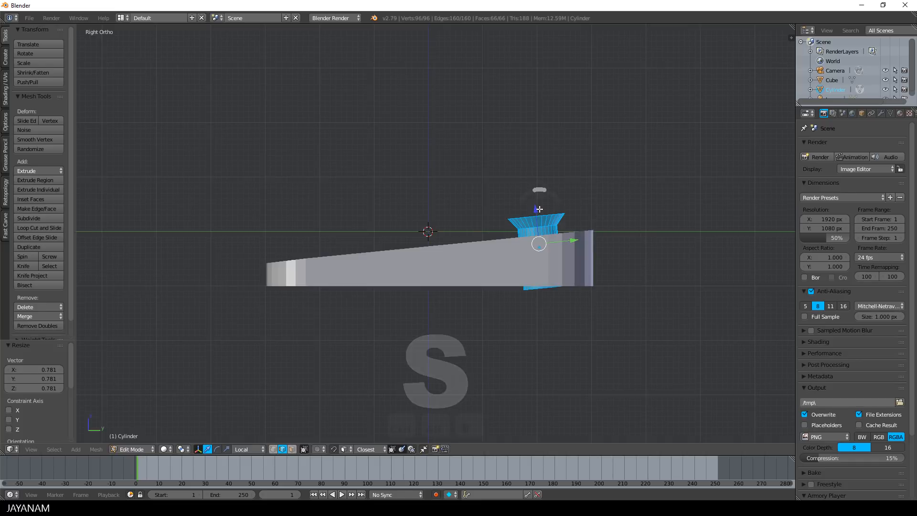
pyautogui.press('Tab')
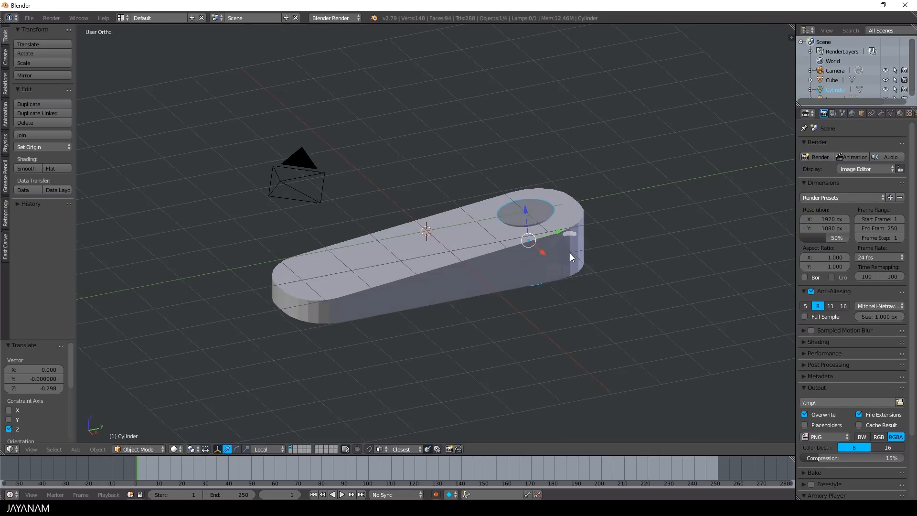
# Open the Bool Tool panel for the cutter and the bar
pyautogui.click(6, 240)
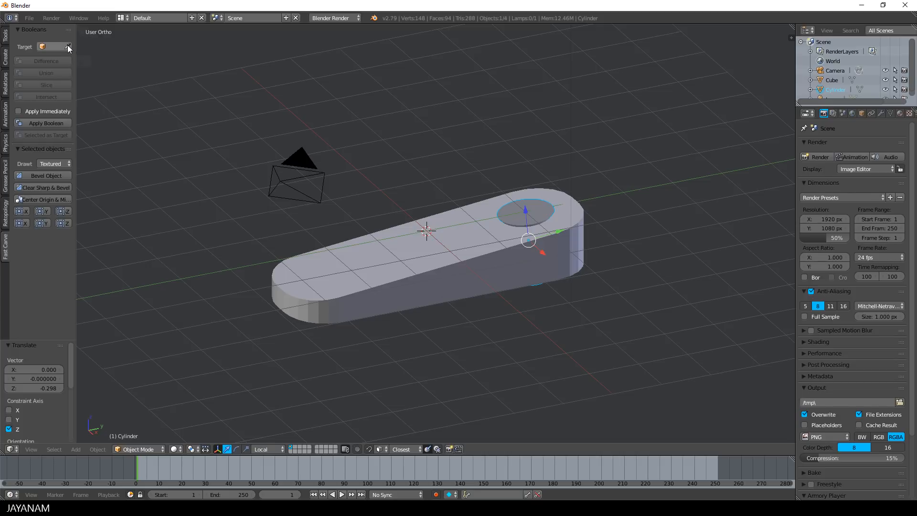
pyautogui.moveTo(385, 244)
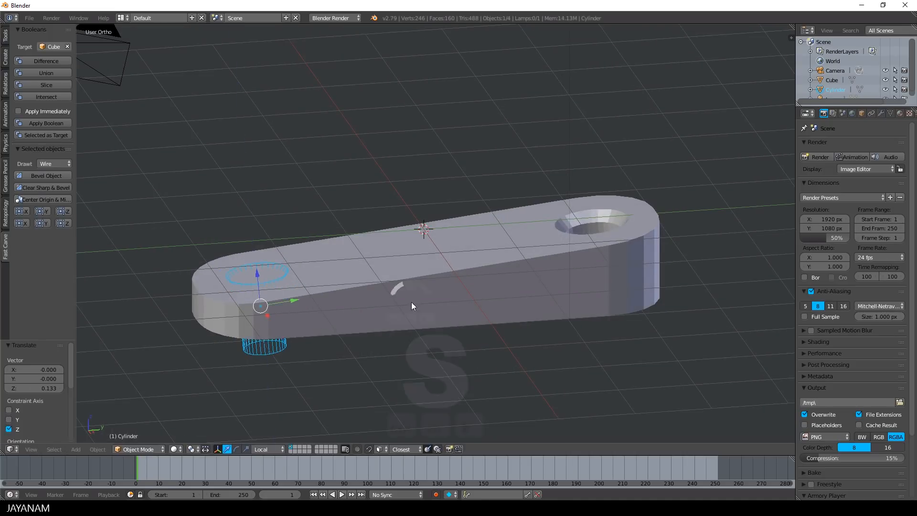
pyautogui.moveTo(457, 327)
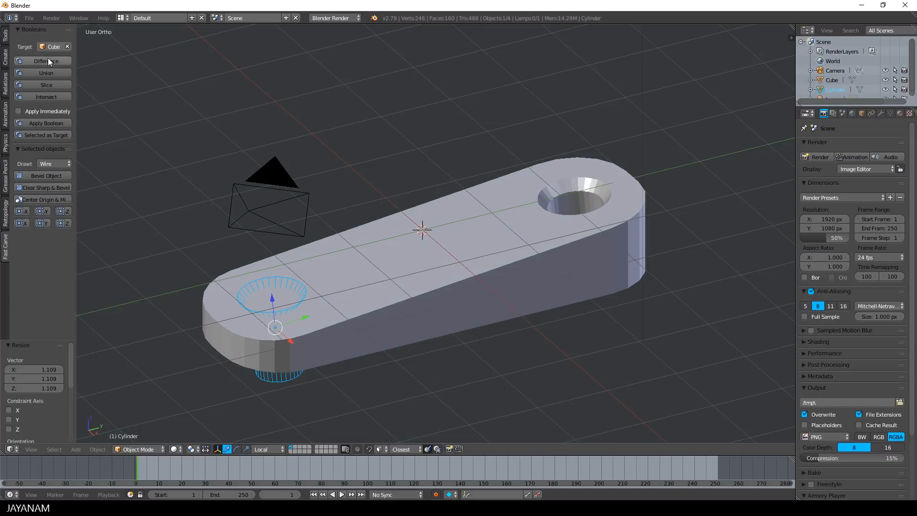
# Apply a boolean Difference to cut the second countersunk hole at the thinner end
pyautogui.click(46, 61)
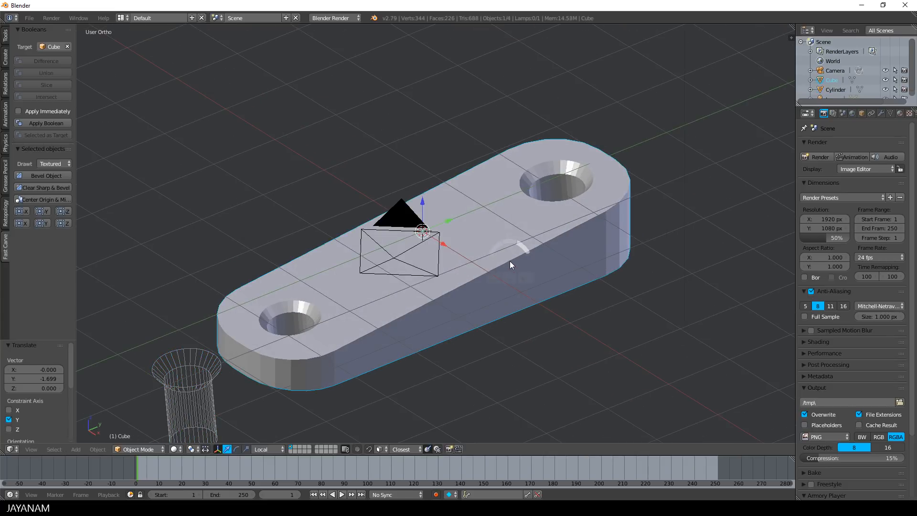
pyautogui.moveTo(548, 273)
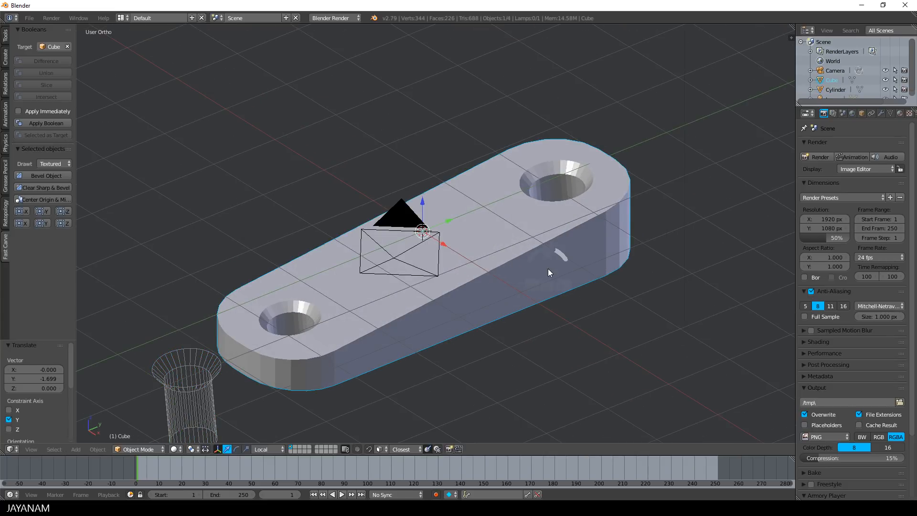
pyautogui.moveTo(44, 176)
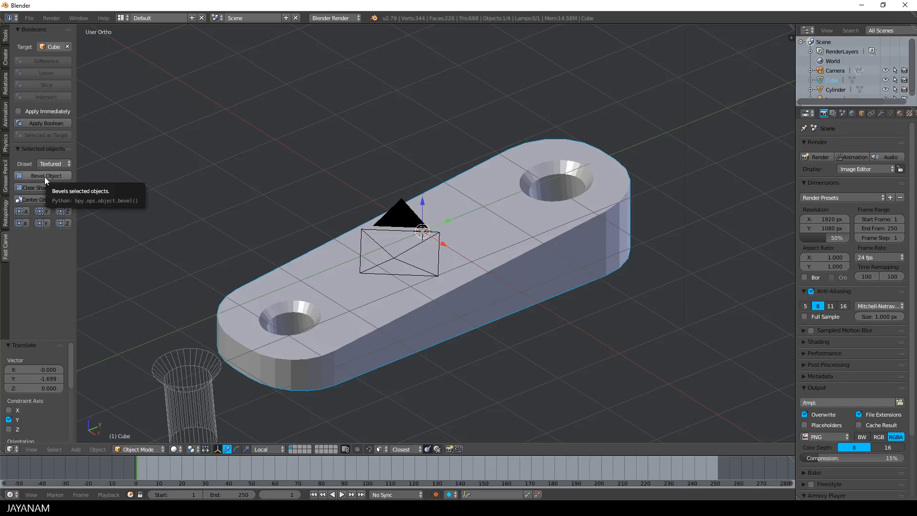
# Apply Bevel Object to the bar to round all its edges
pyautogui.click(42, 175)
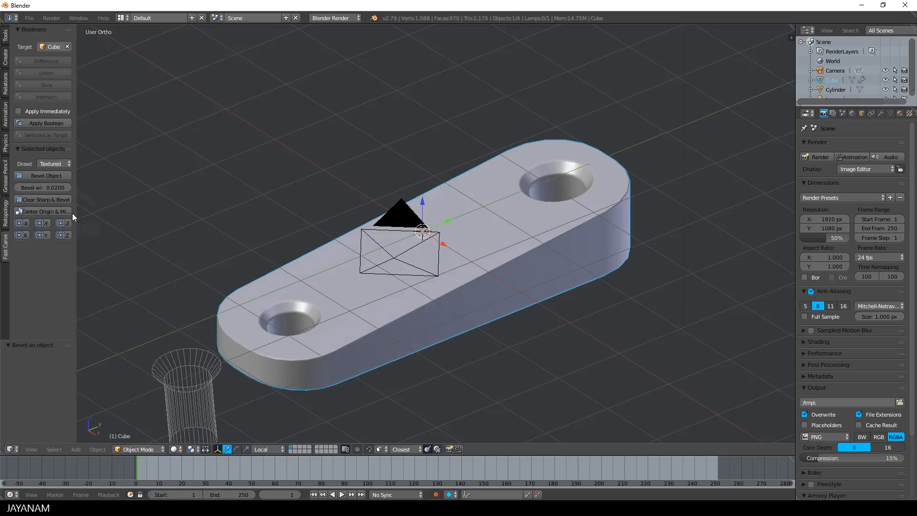